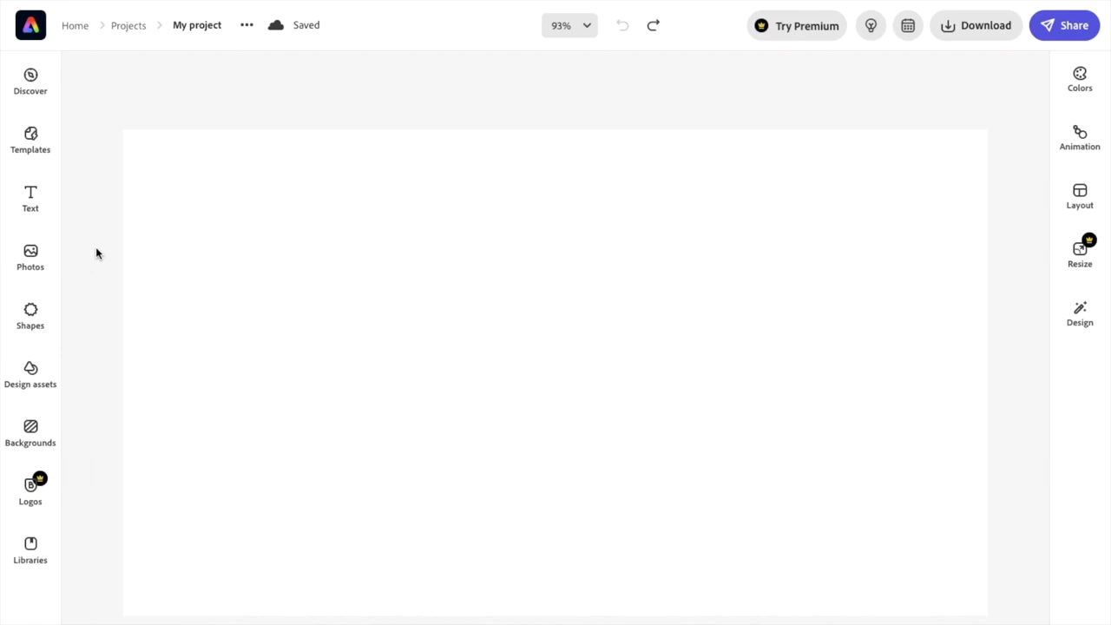
# Add the stock photo of the orange cat lounging between wooden posts from Photos.
pyautogui.click(30, 256)
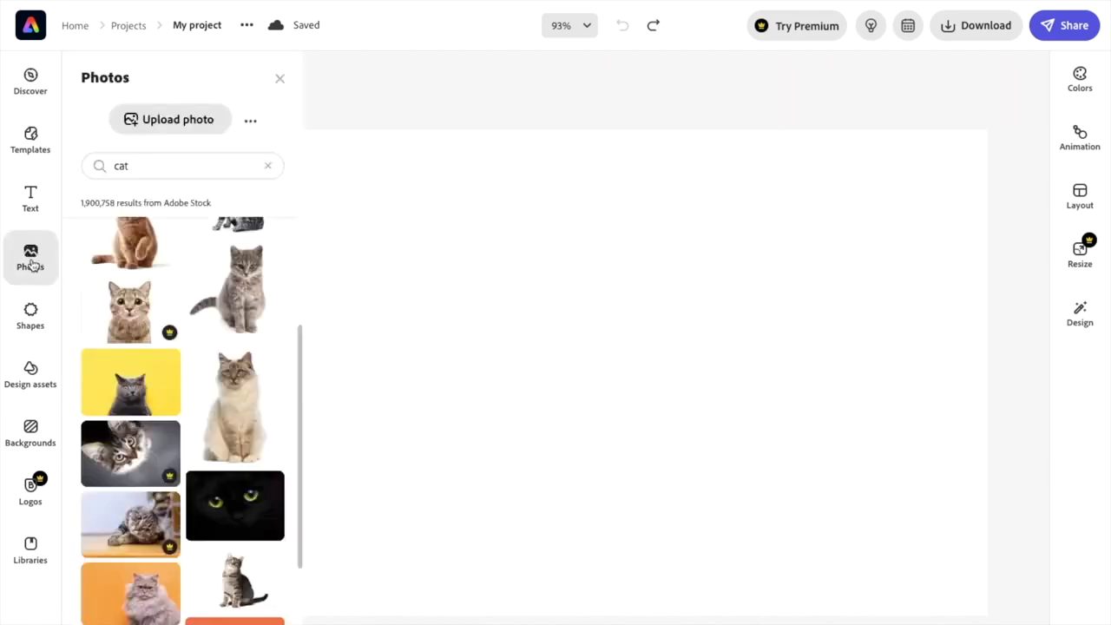
pyautogui.scroll(-3)
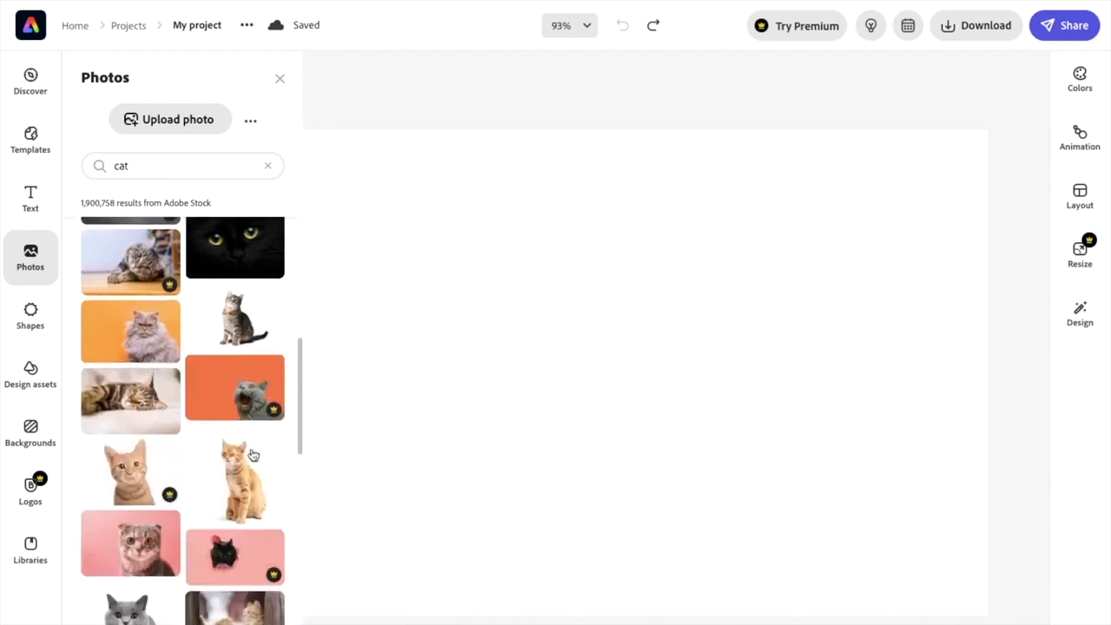
pyautogui.scroll(-3)
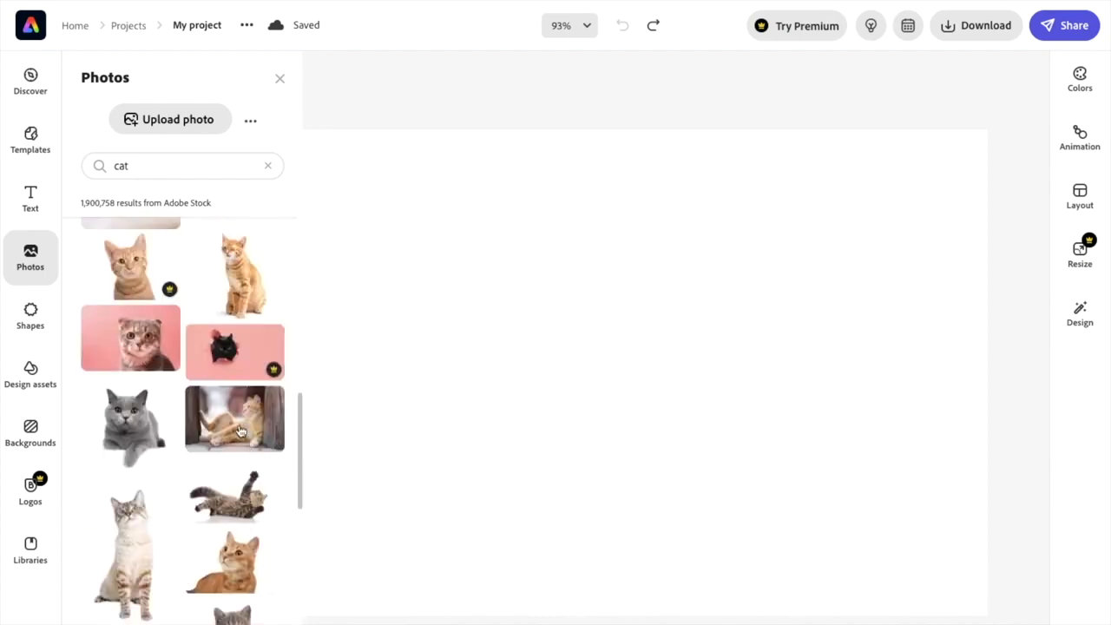
pyautogui.click(234, 419)
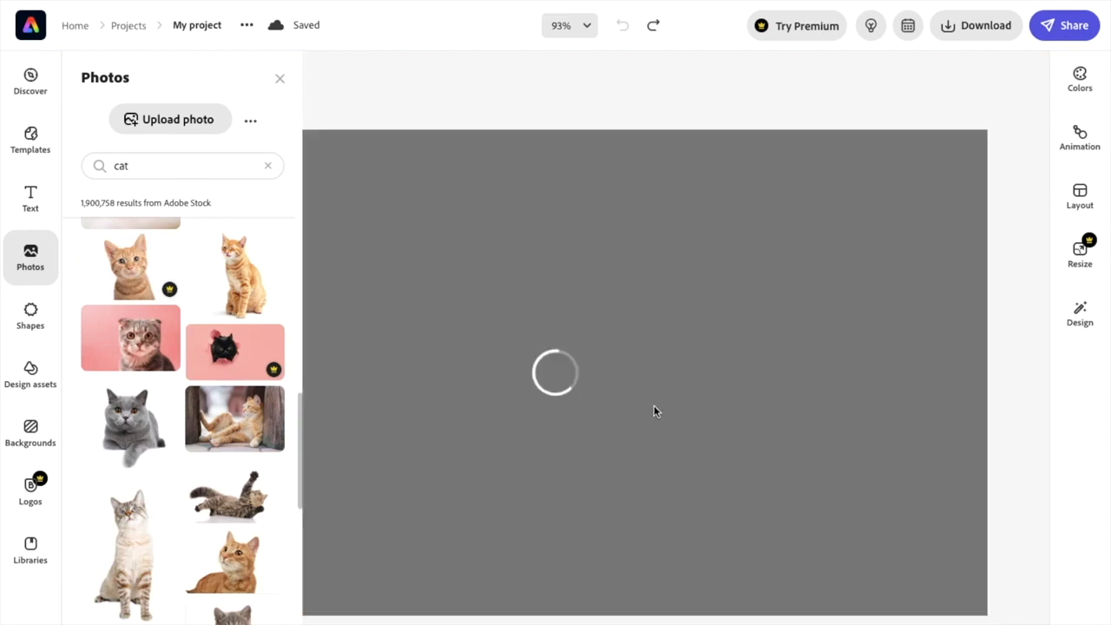
pyautogui.click(234, 420)
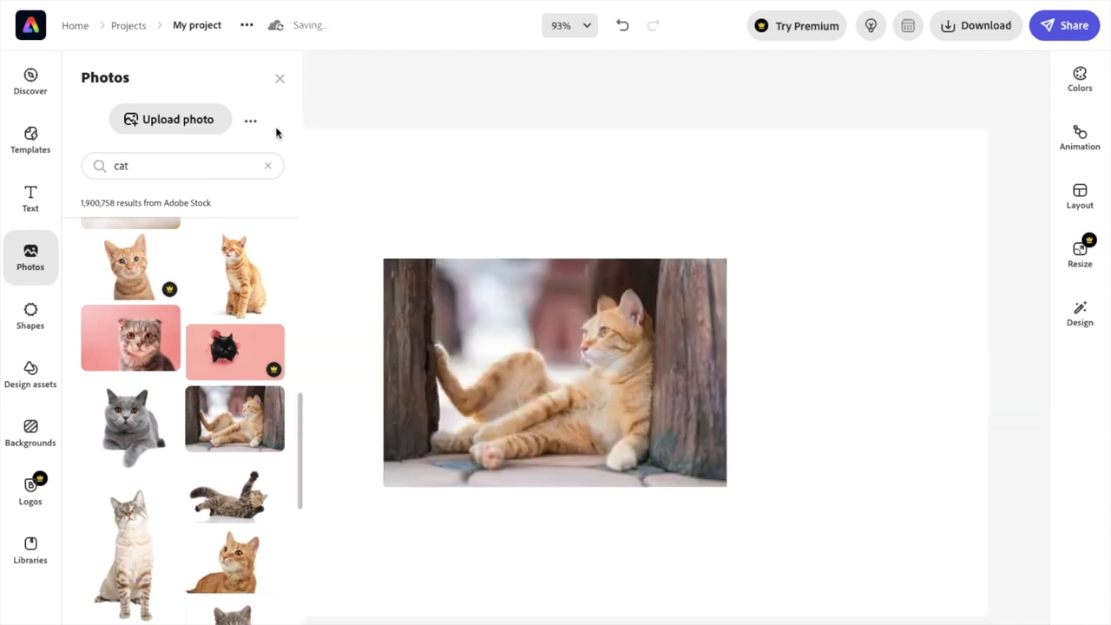
pyautogui.moveTo(29, 139)
pyautogui.write('hippo')
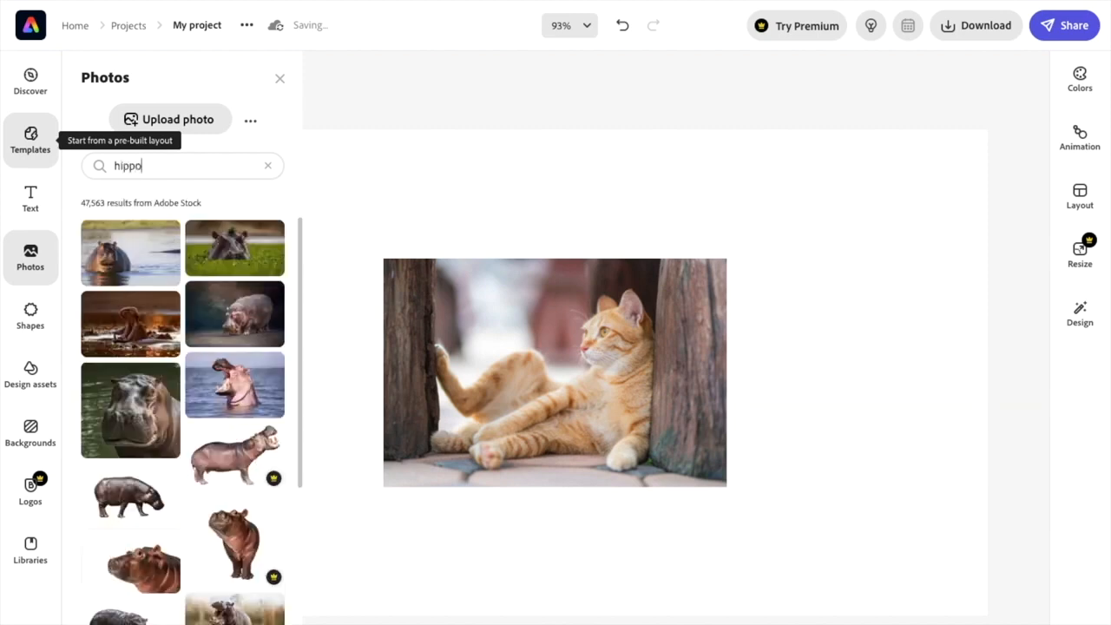
pyautogui.moveTo(132, 428)
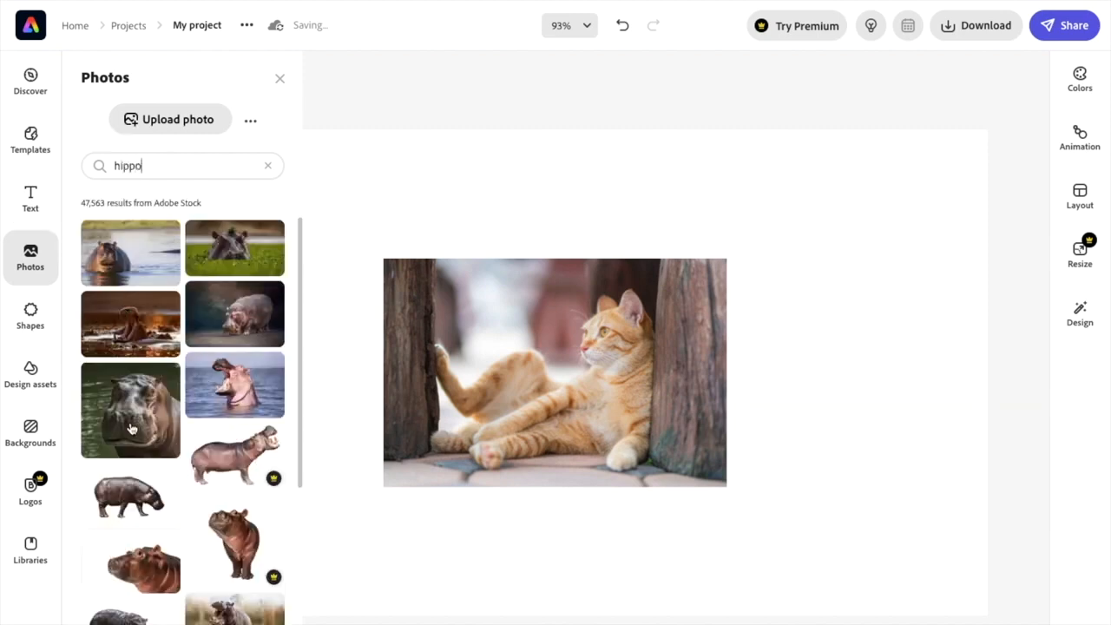
# Drag the close-up hippo-in-water photo onto the canvas and select it.
pyautogui.moveTo(130, 408); pyautogui.dragTo(347, 373)
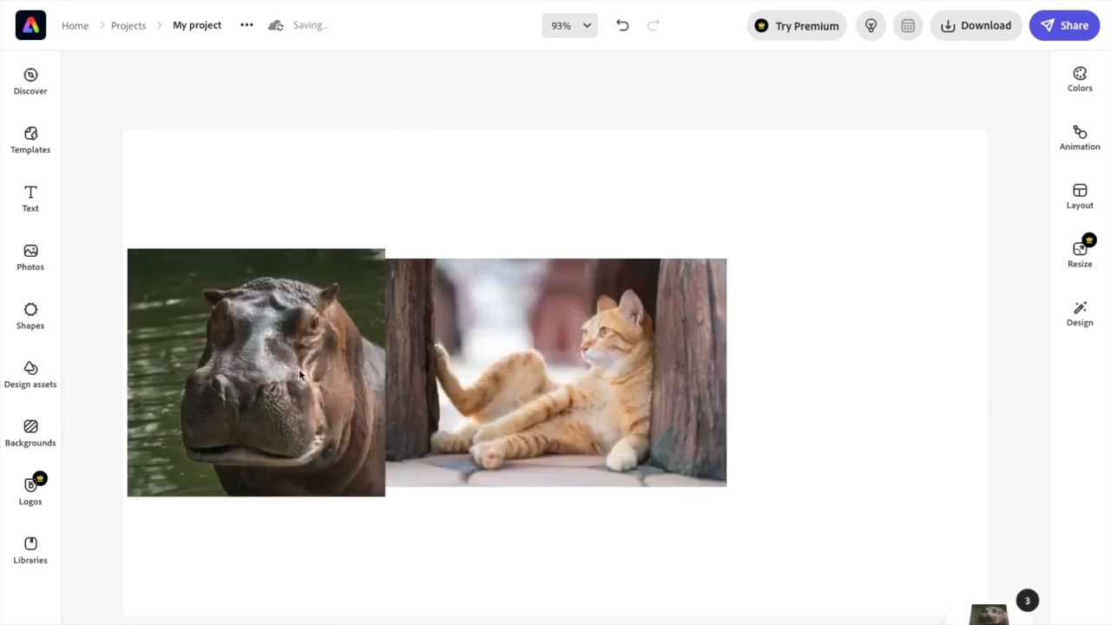
pyautogui.click(256, 373)
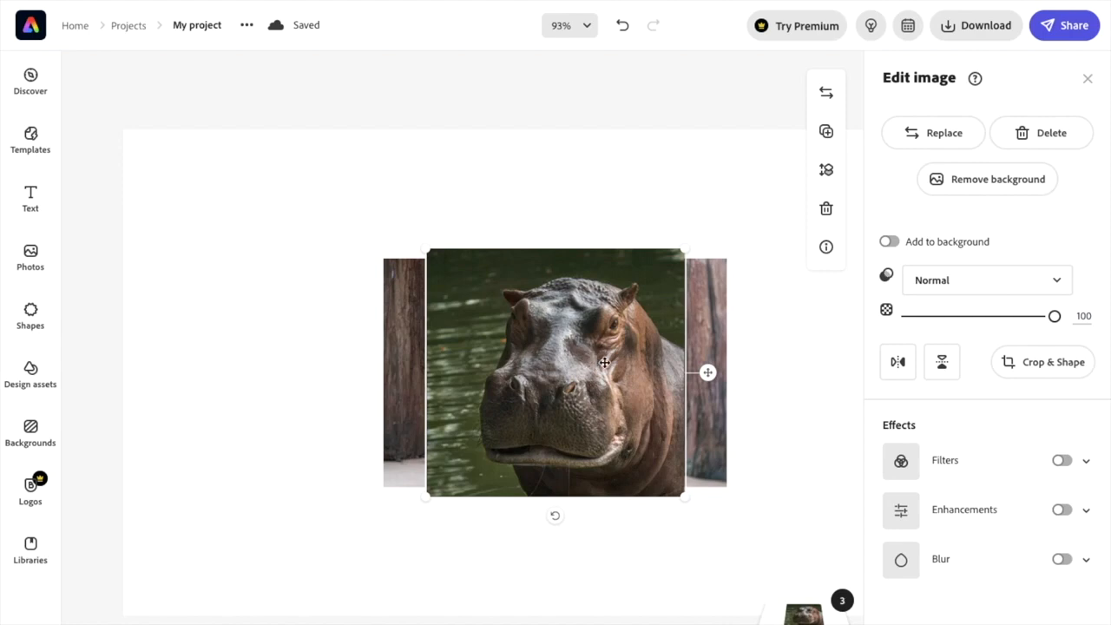
pyautogui.moveTo(635, 398)
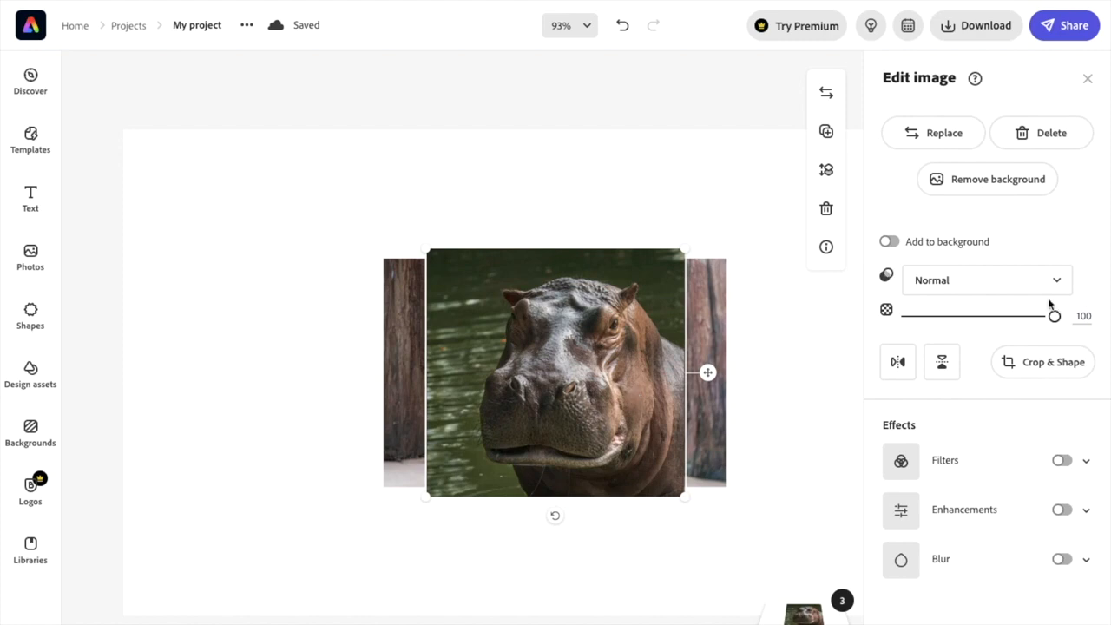
pyautogui.moveTo(890, 319)
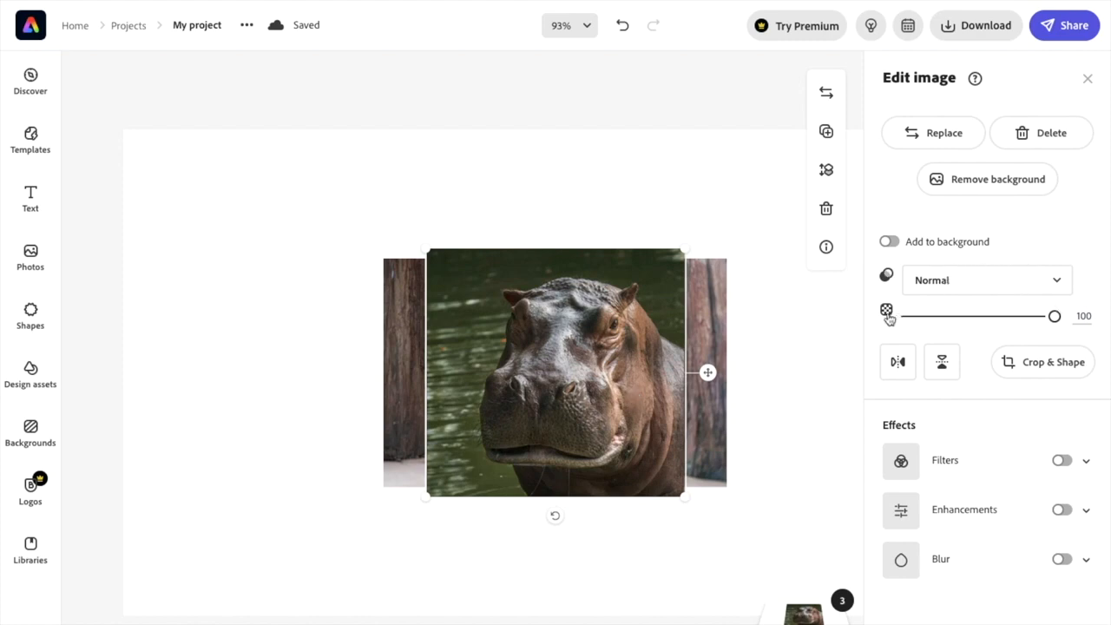
pyautogui.moveTo(1051, 331)
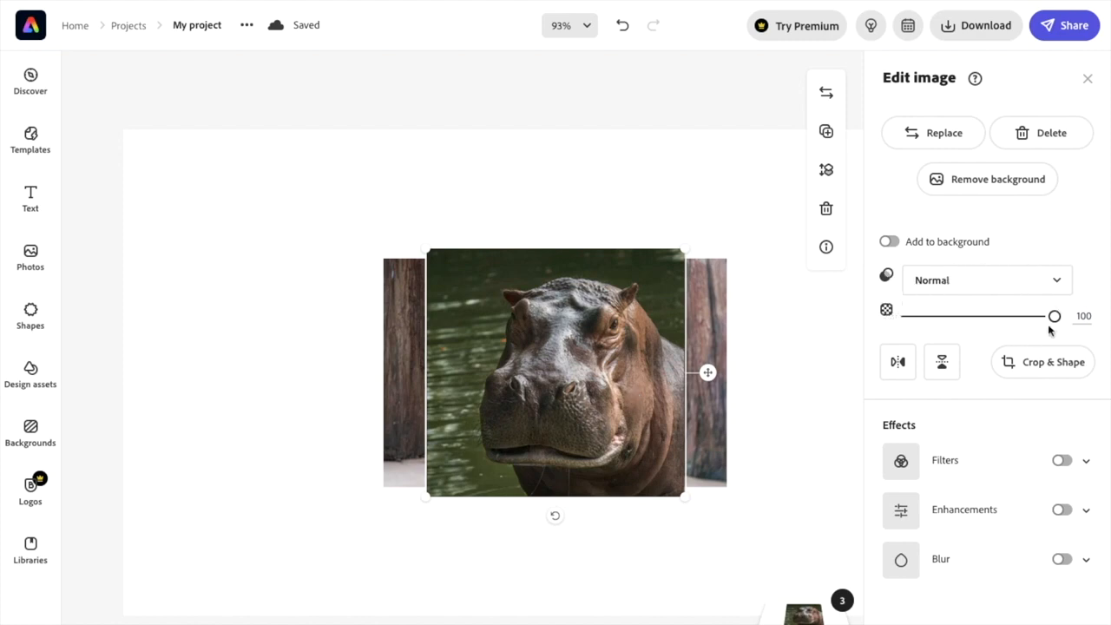
pyautogui.moveTo(1054, 322)
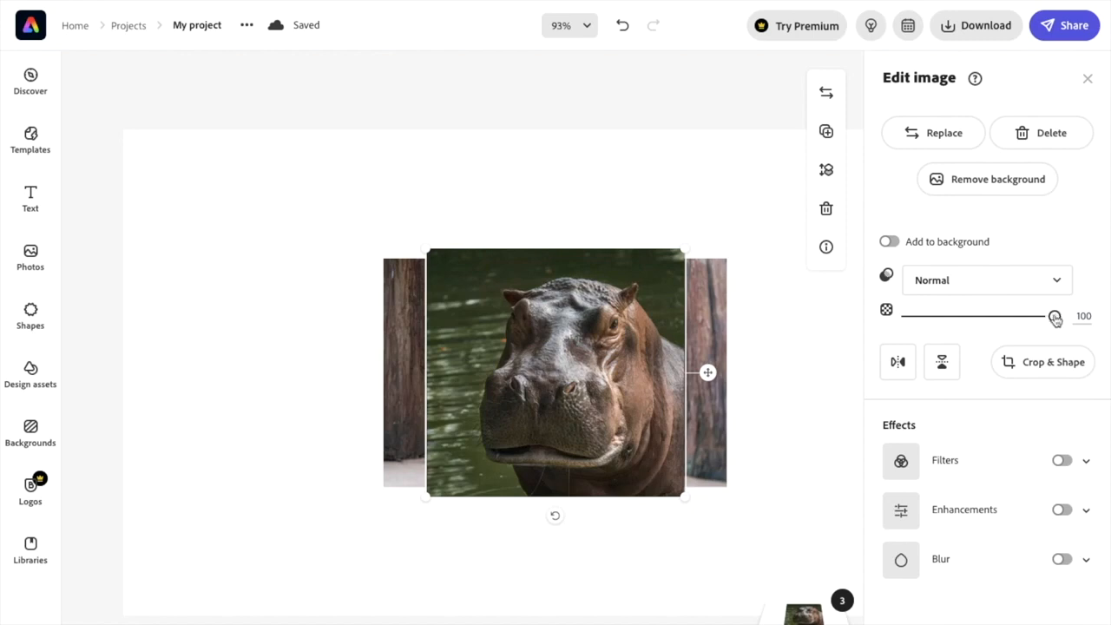
# Lower the hippo photo's opacity from 100 to about 25.
pyautogui.moveTo(1055, 317); pyautogui.dragTo(1030, 317)
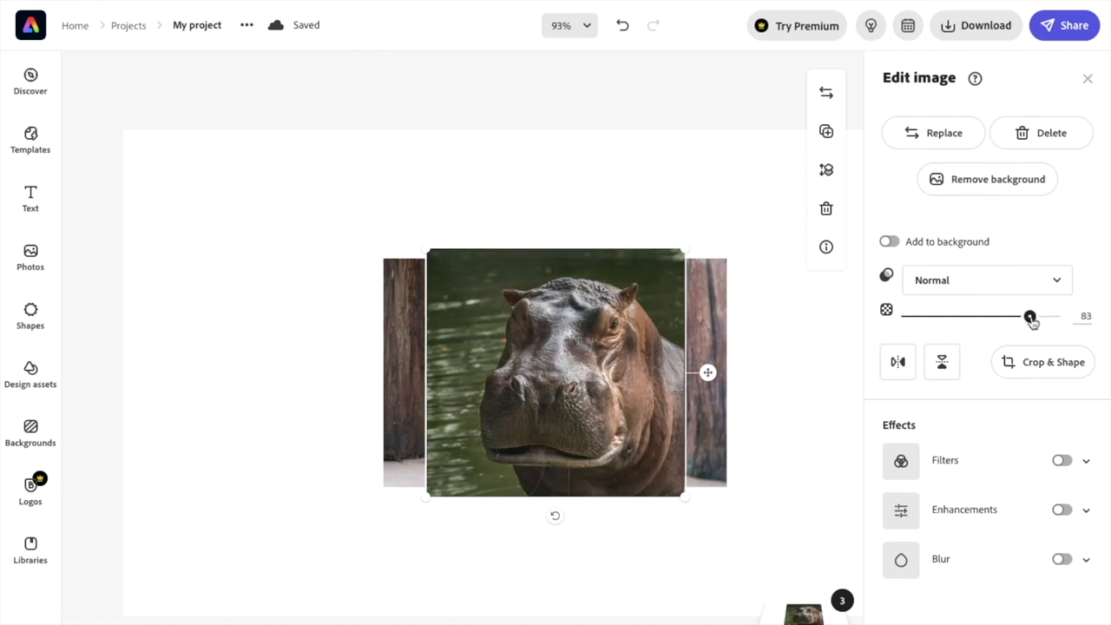
pyautogui.moveTo(1030, 316); pyautogui.dragTo(988, 316)
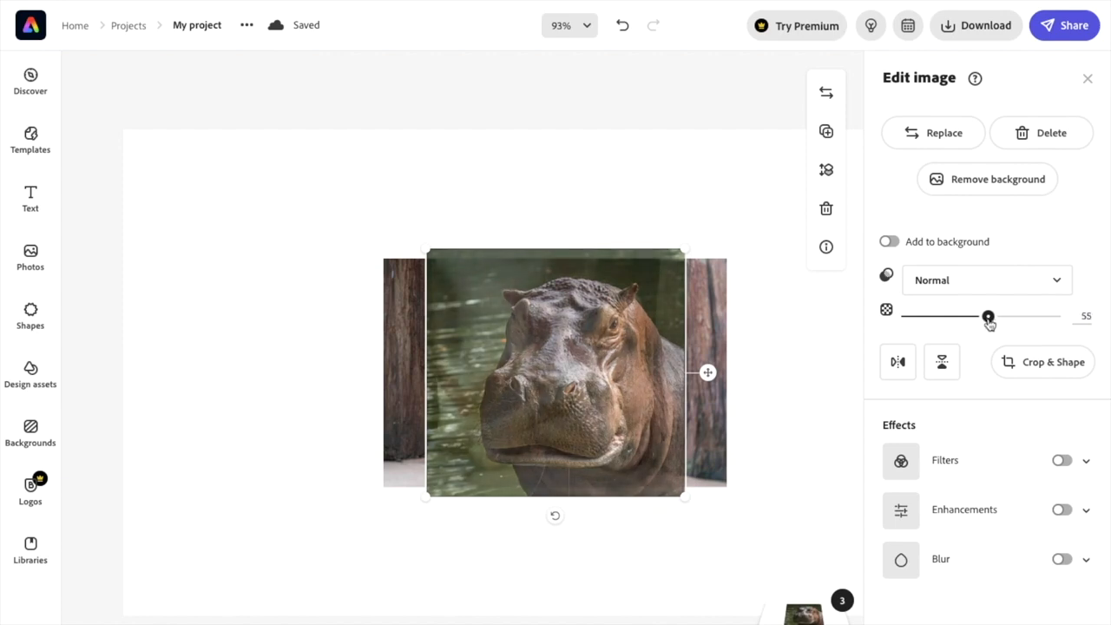
pyautogui.moveTo(988, 316); pyautogui.dragTo(981, 316)
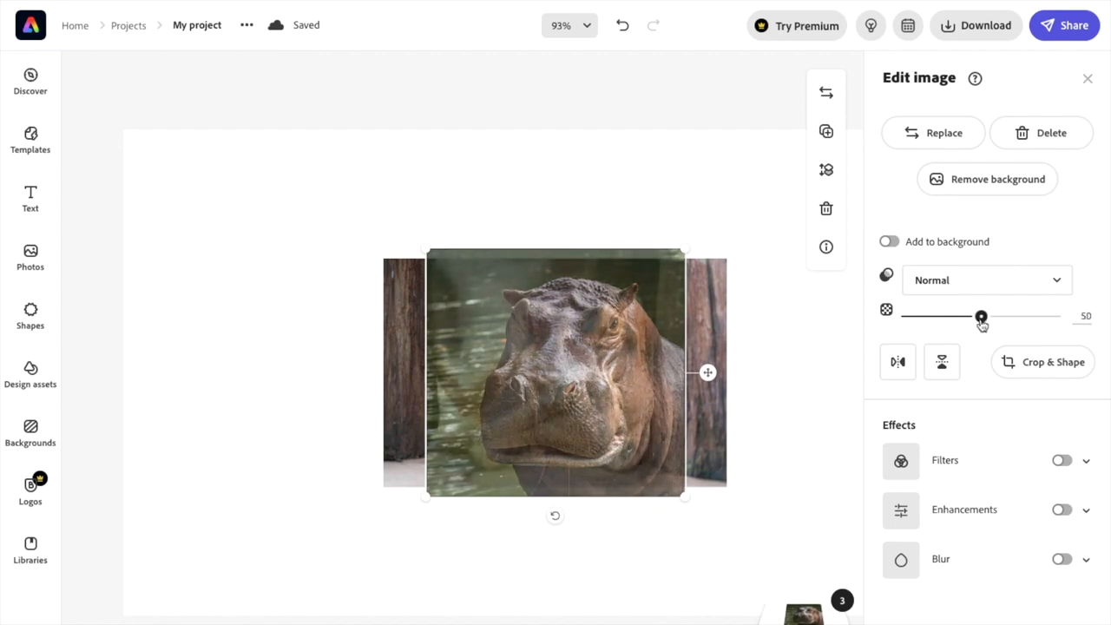
pyautogui.moveTo(981, 316); pyautogui.dragTo(964, 316)
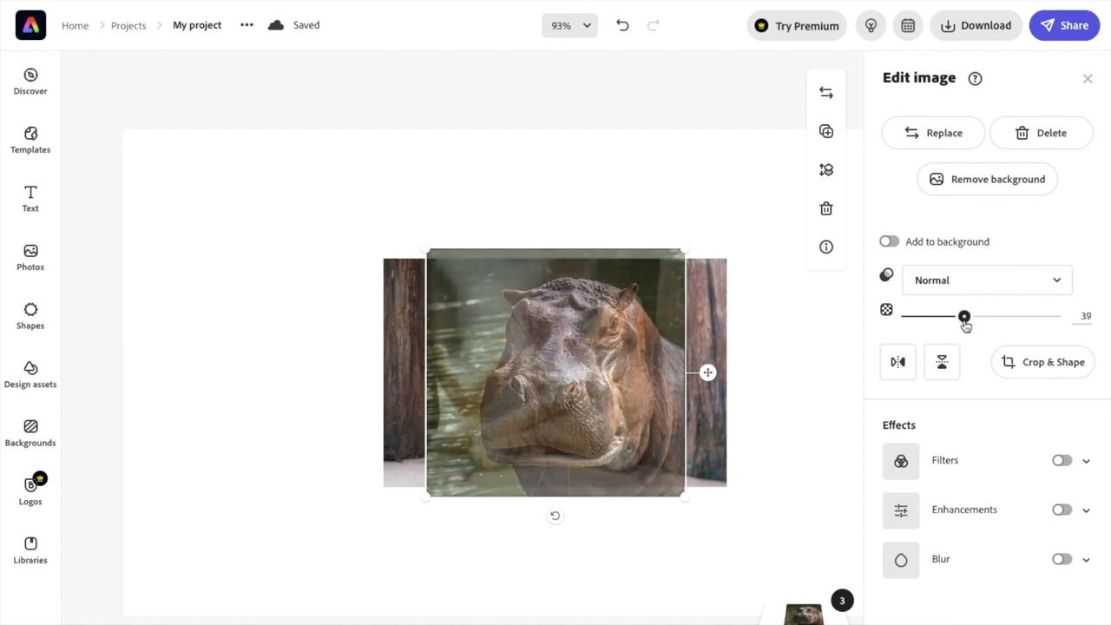
pyautogui.moveTo(963, 315); pyautogui.dragTo(944, 315)
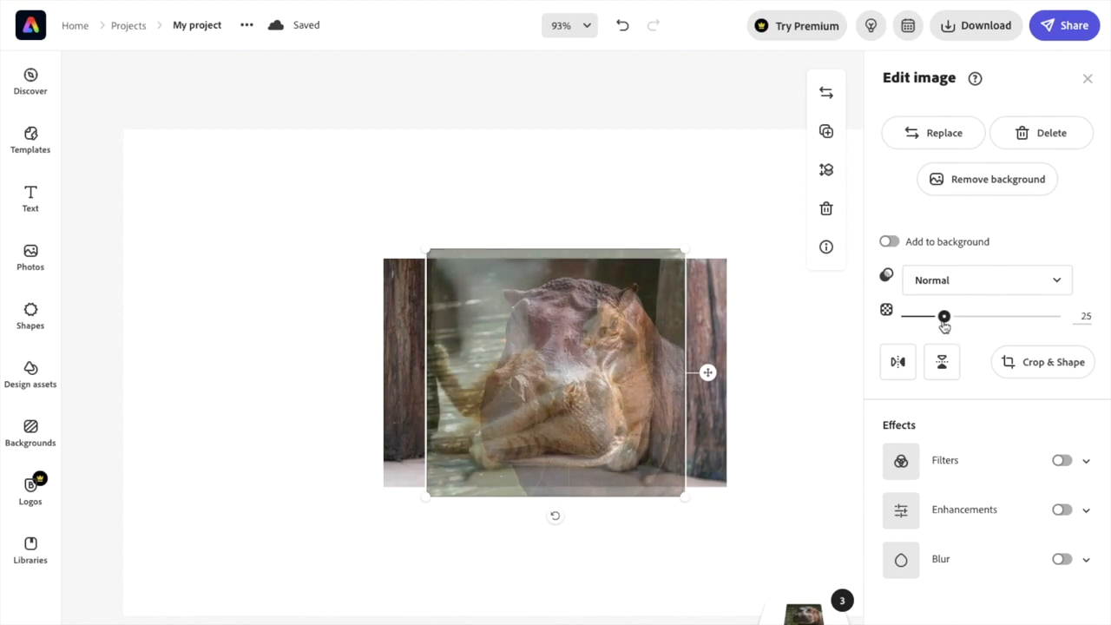
# Settle the hippo photo's opacity at 21 after overshooting to 13.
pyautogui.moveTo(944, 316); pyautogui.dragTo(938, 316)
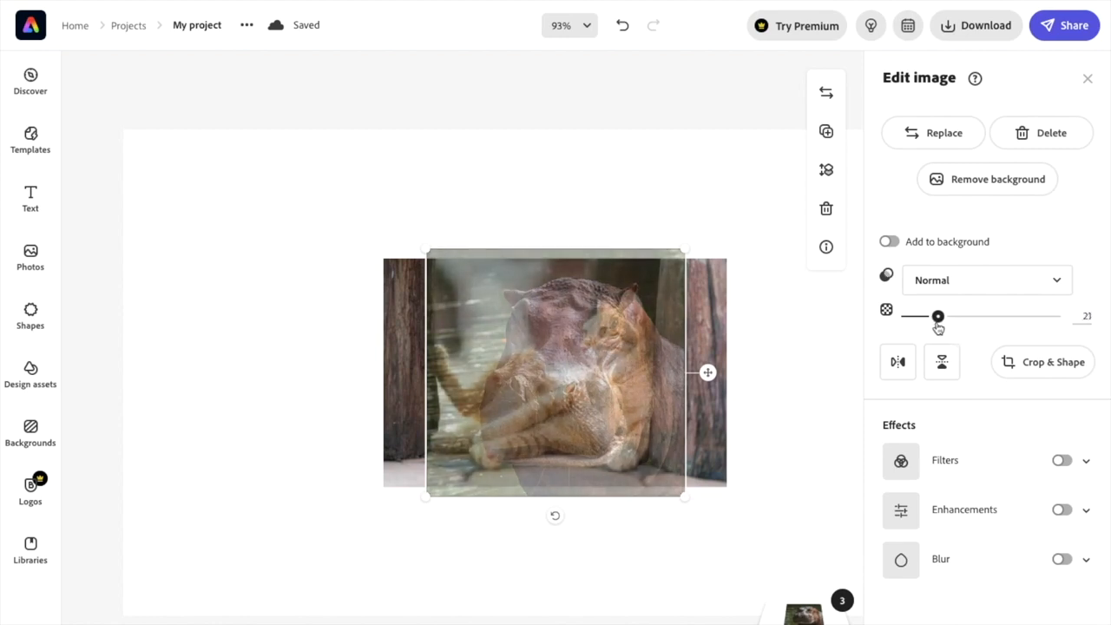
pyautogui.moveTo(938, 316); pyautogui.dragTo(932, 316)
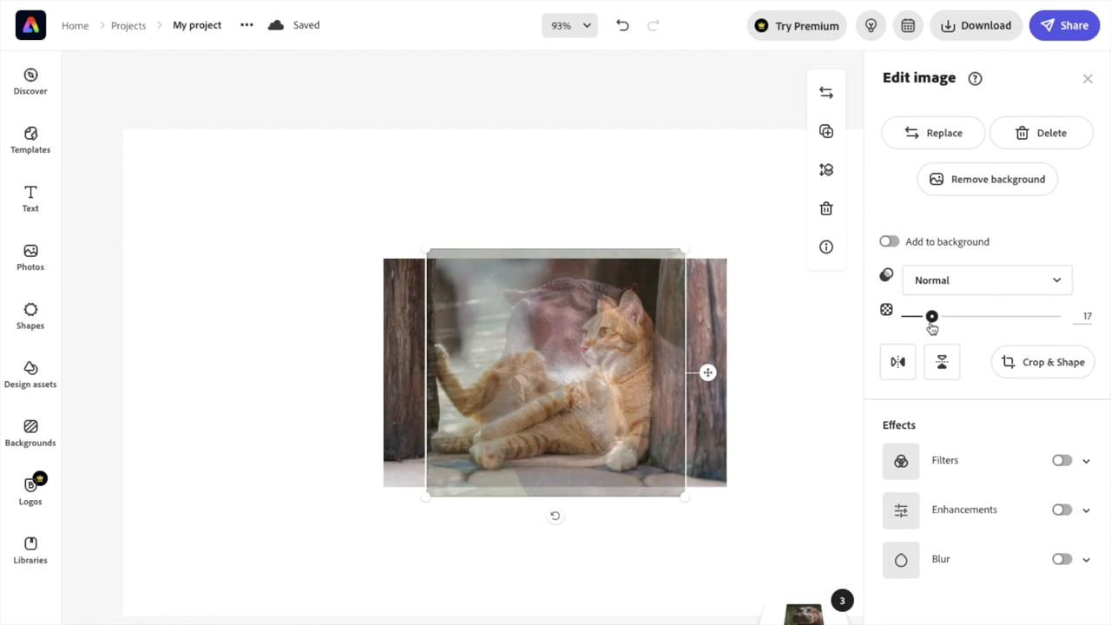
pyautogui.moveTo(932, 316); pyautogui.dragTo(925, 316)
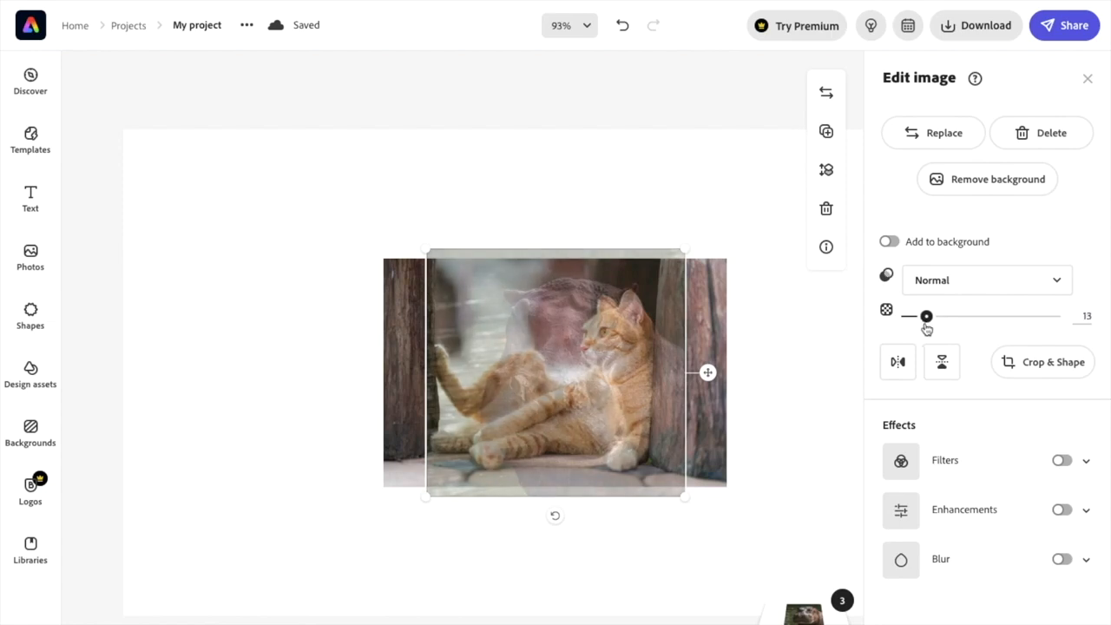
pyautogui.moveTo(927, 316); pyautogui.dragTo(938, 316)
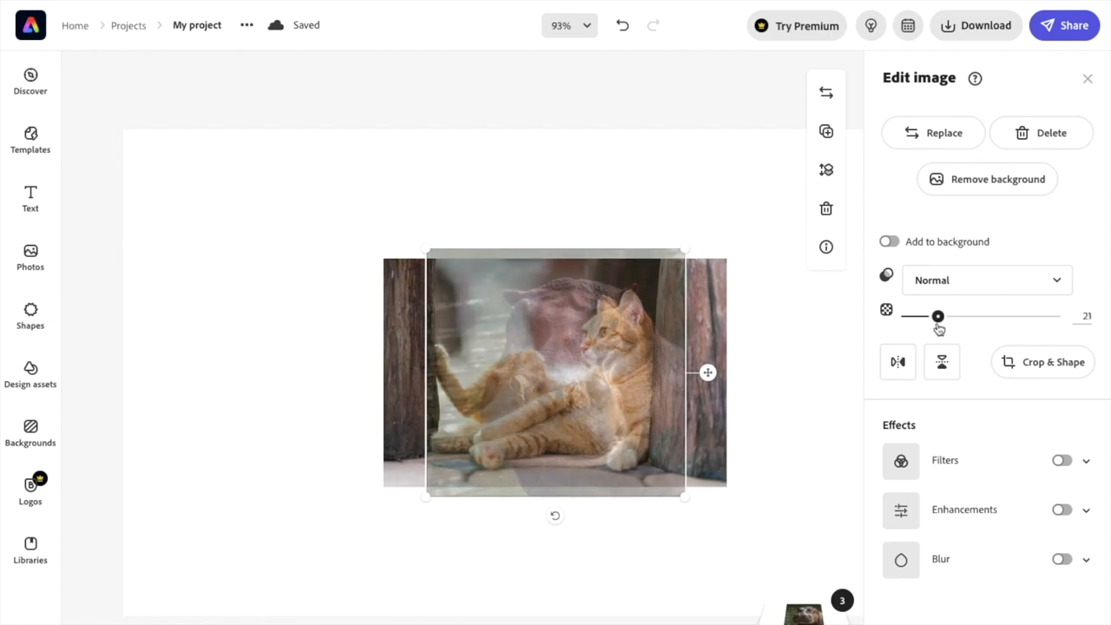